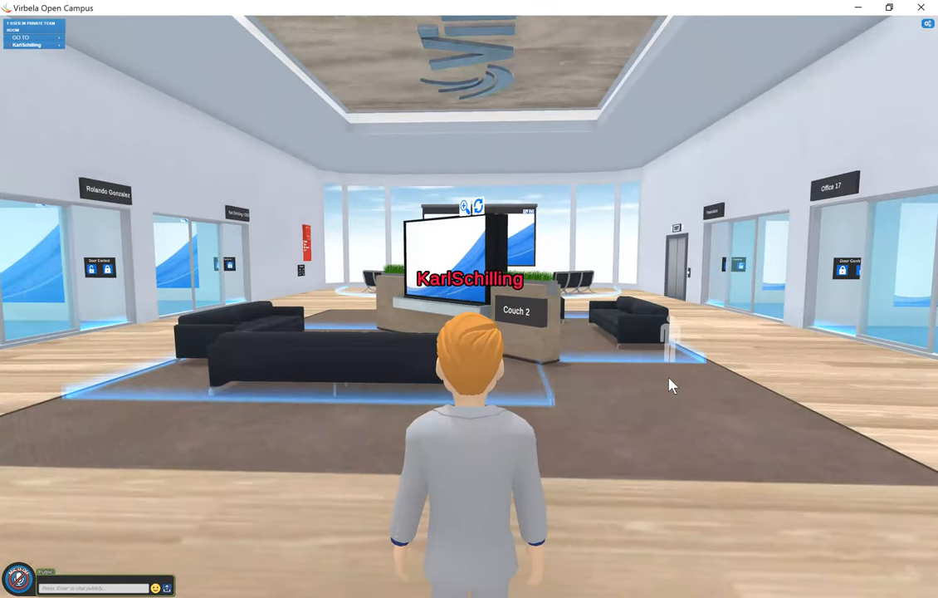
pyautogui.moveTo(557, 348)
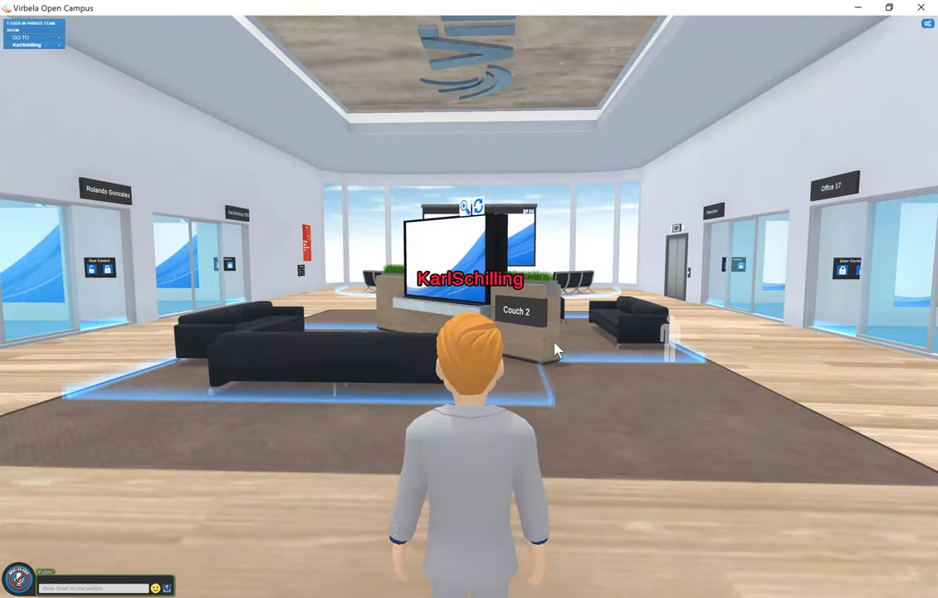
pyautogui.moveTo(141, 217)
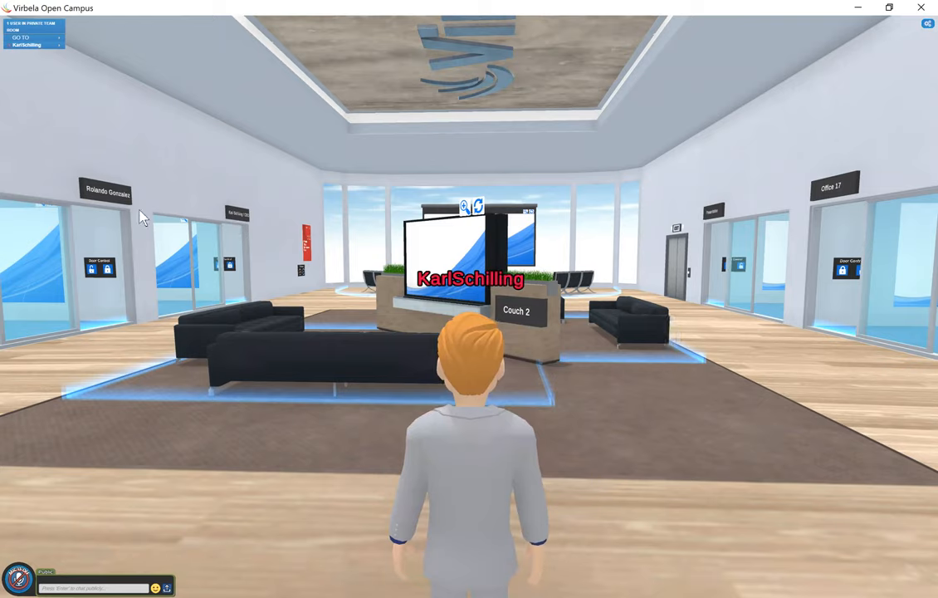
pyautogui.moveTo(811, 376)
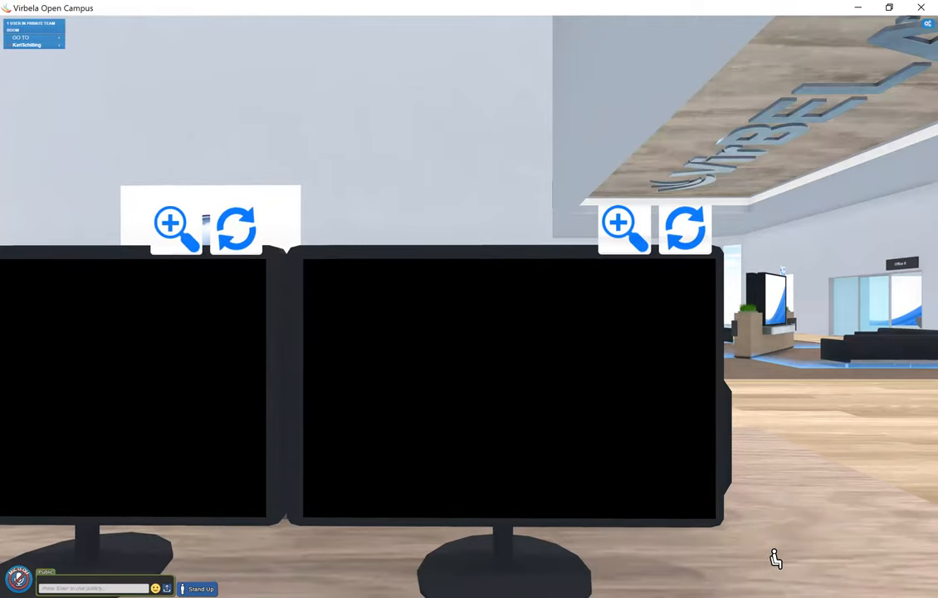
pyautogui.moveTo(357, 468)
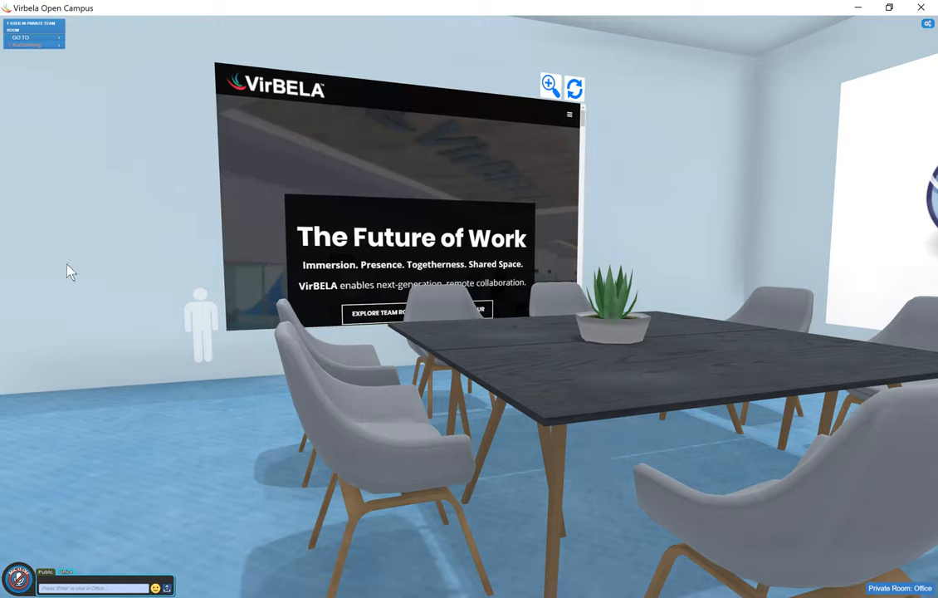
pyautogui.moveTo(747, 44)
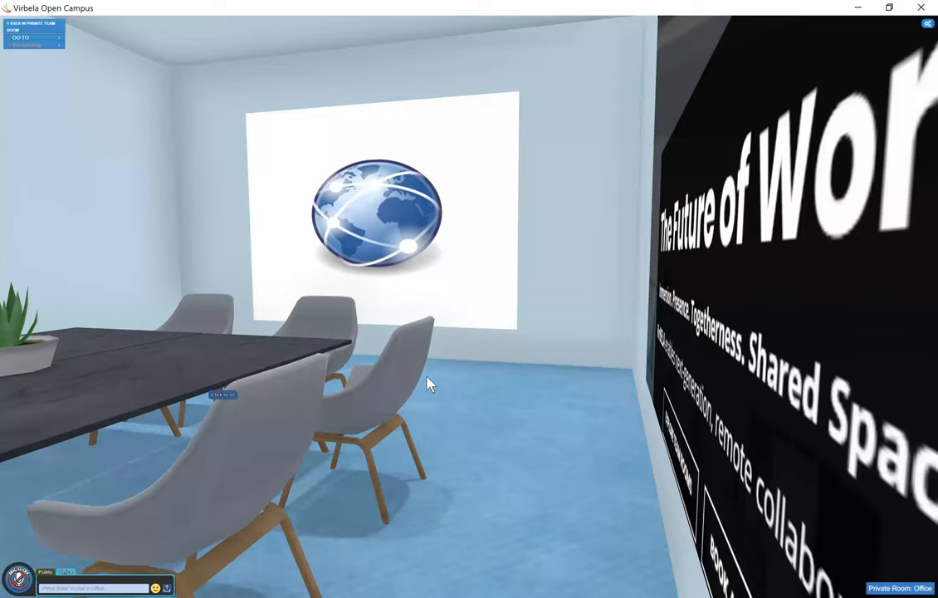
pyautogui.moveTo(604, 331)
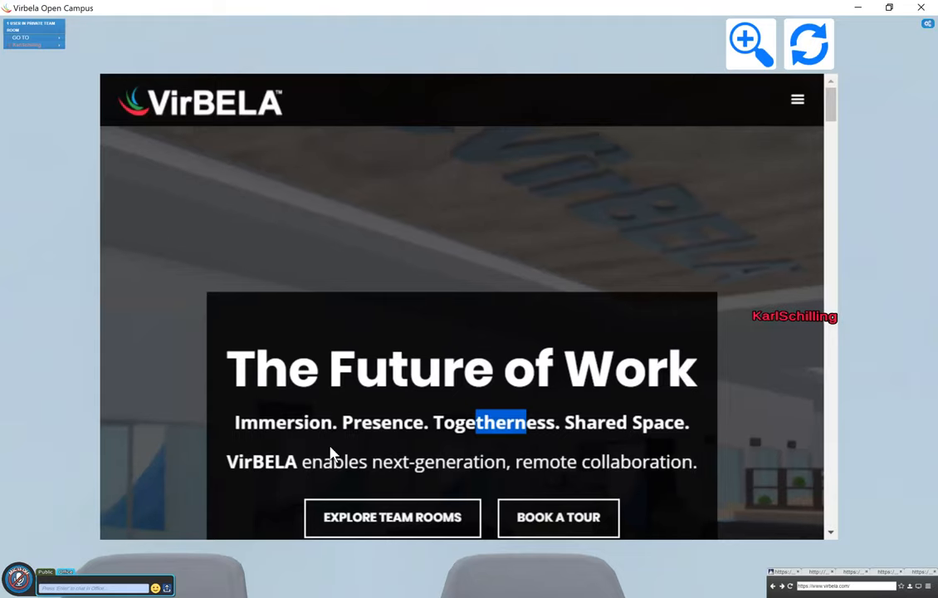
# Clear the accidental text highlight on the enlarged VirBELA webpage.
pyautogui.click(357, 398)
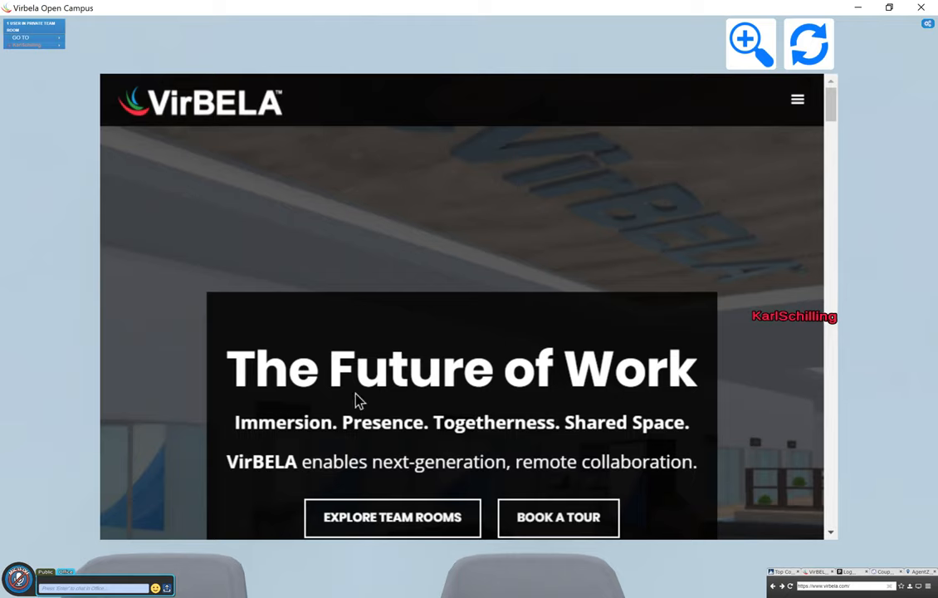
pyautogui.moveTo(540, 234)
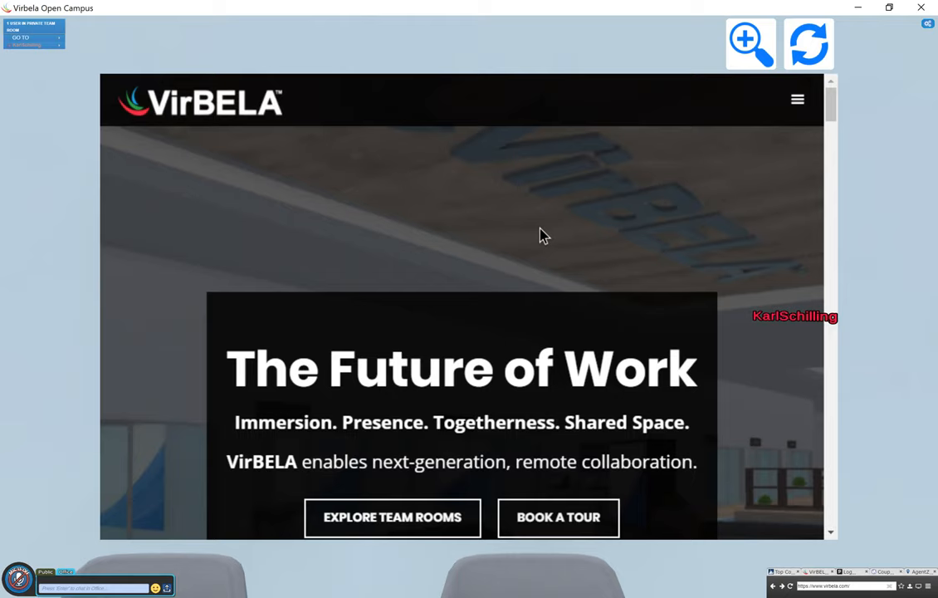
pyautogui.moveTo(639, 118)
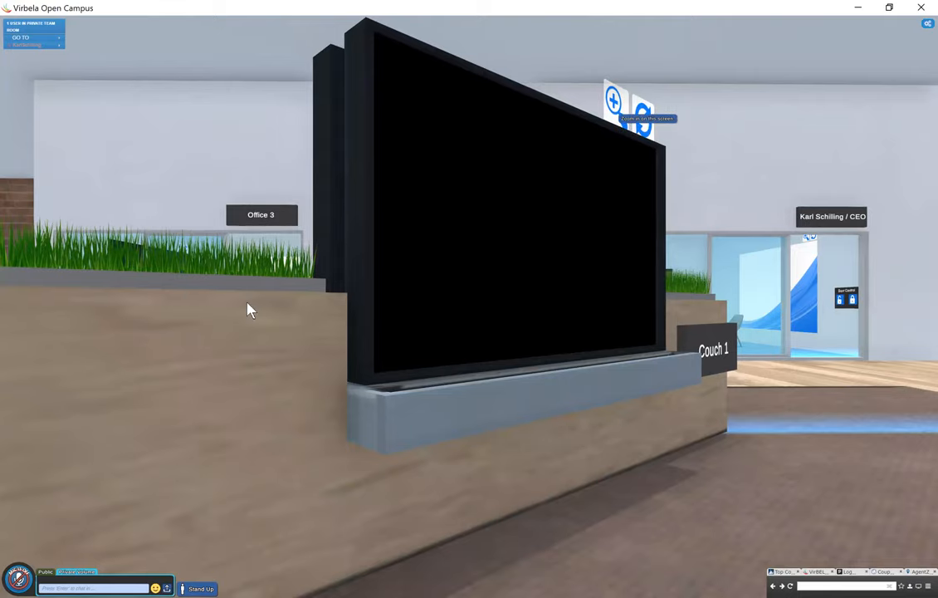
# Exit the zoomed webpage view and return to the lobby.
pyautogui.click(613, 101)
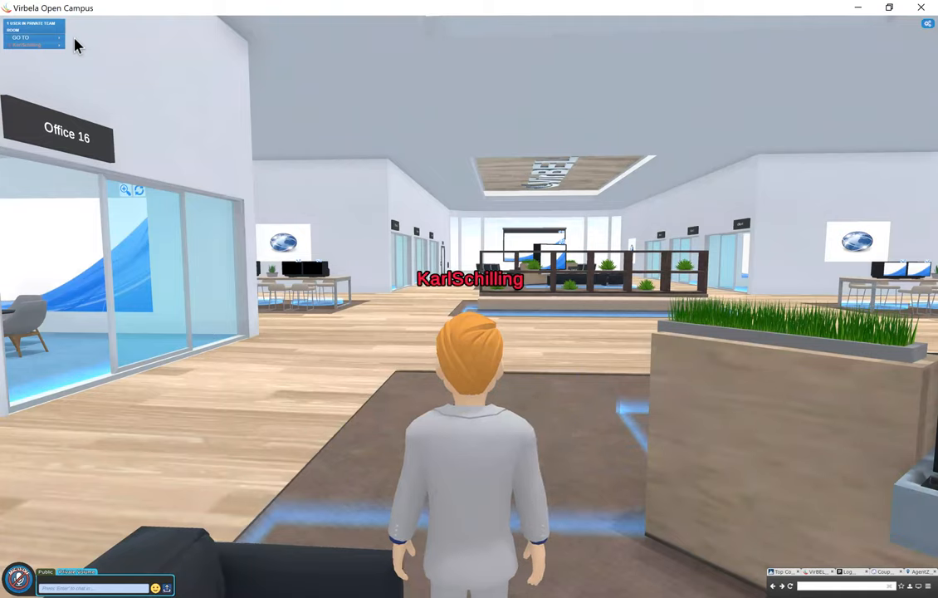
pyautogui.moveTo(60, 38)
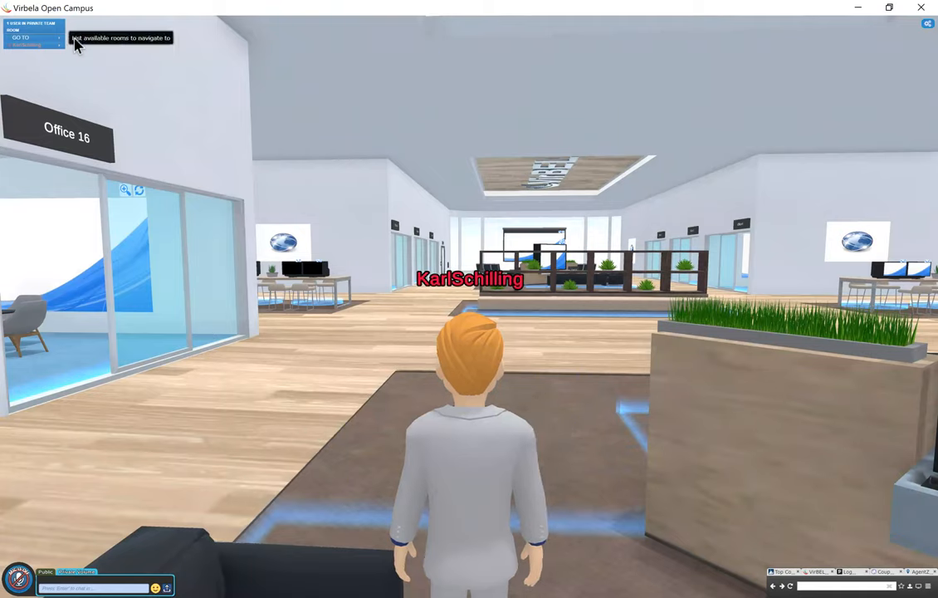
# Stand up from Couch 1 and head into the lobby near Office 16.
pyautogui.click(20, 39)
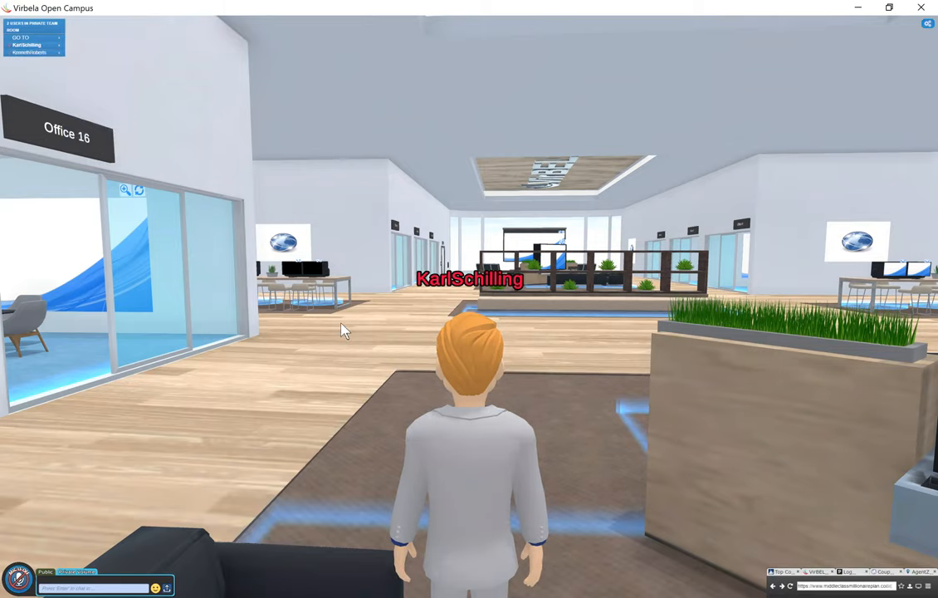
pyautogui.moveTo(369, 377)
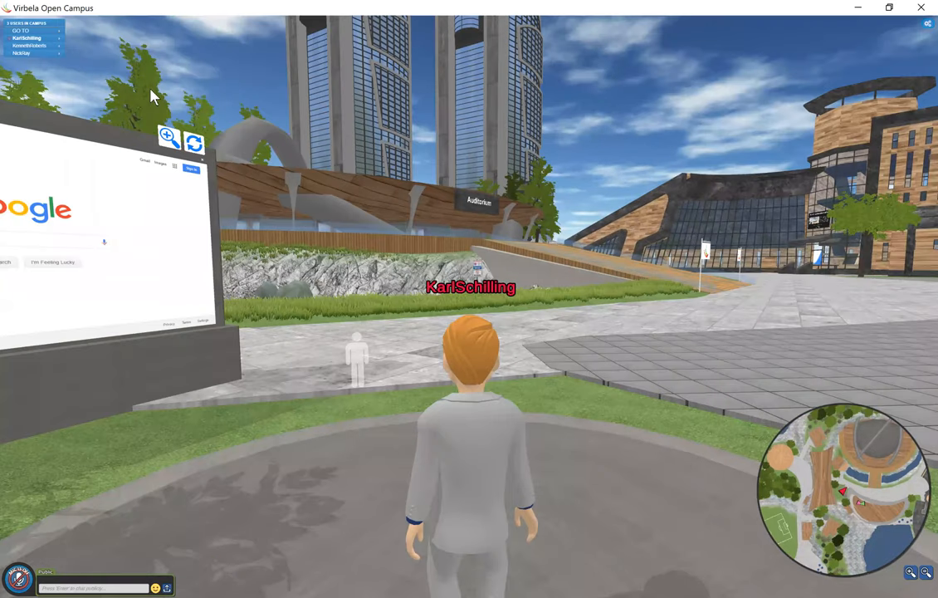
pyautogui.moveTo(99, 88)
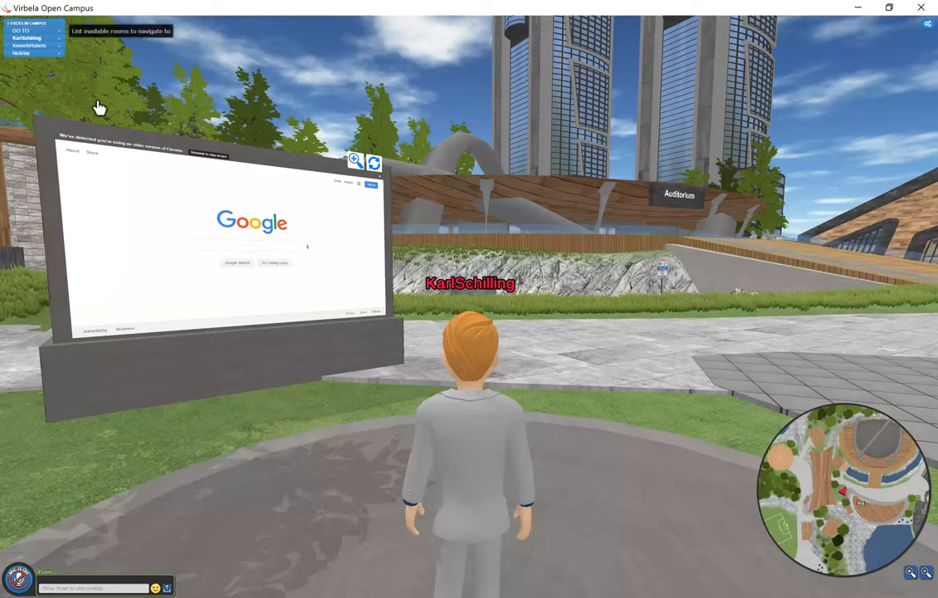
pyautogui.moveTo(83, 61)
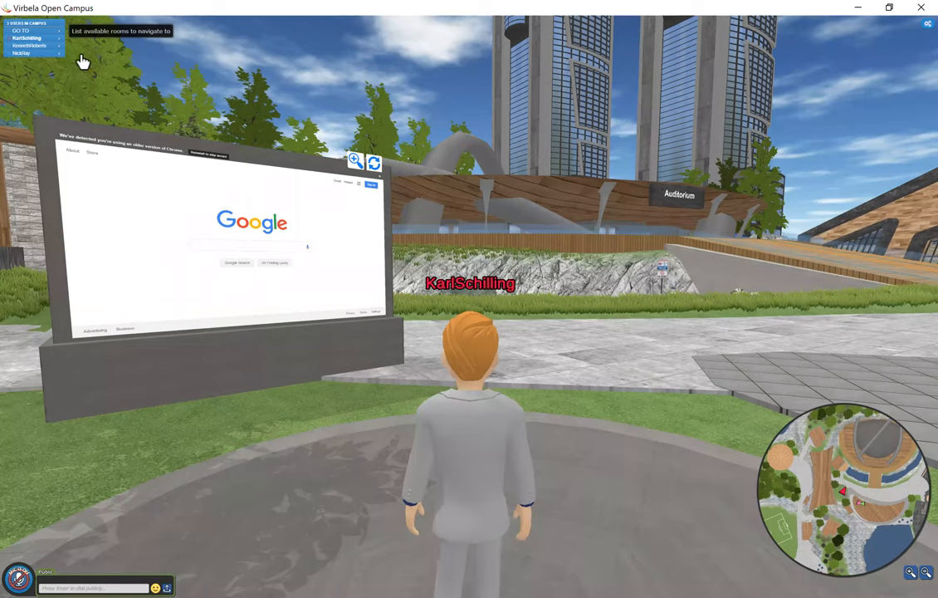
# Open the GO TO room list and travel to the Auditorium.
pyautogui.click(20, 31)
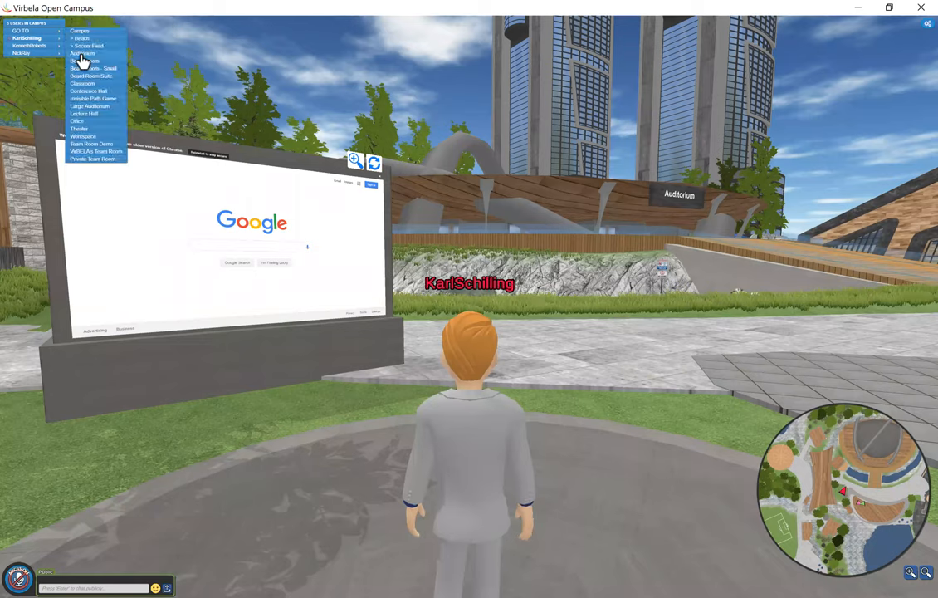
pyautogui.moveTo(613, 355)
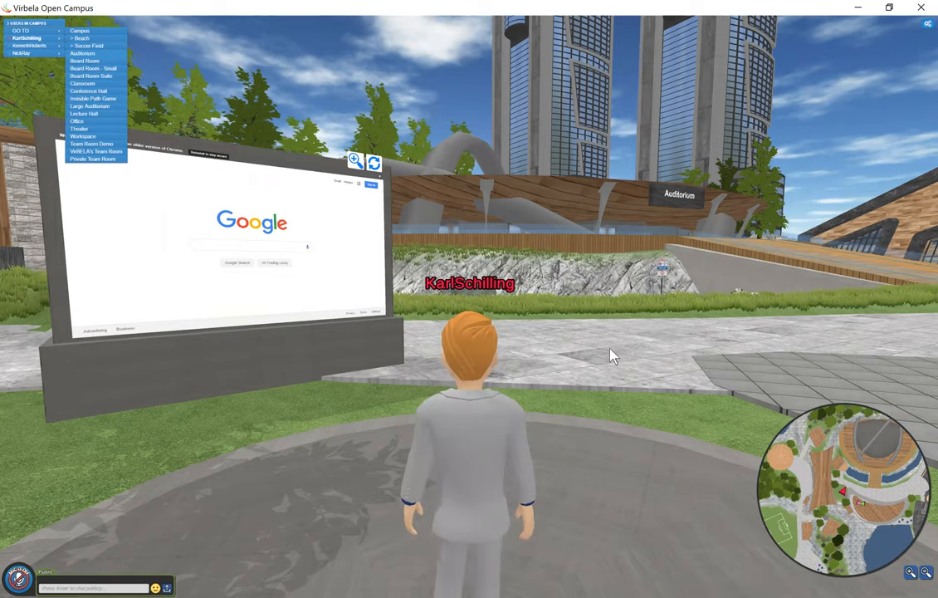
pyautogui.click(20, 30)
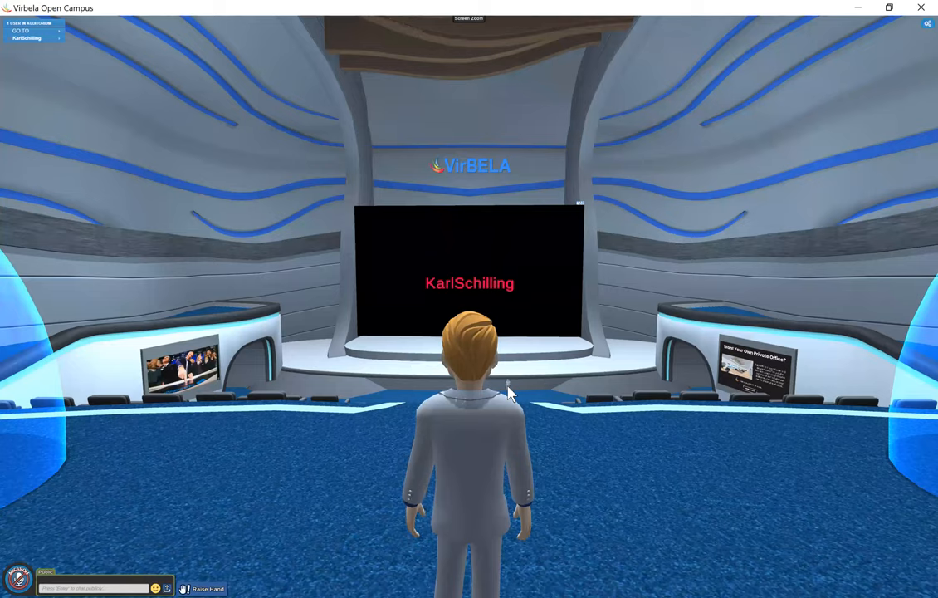
pyautogui.moveTo(436, 336)
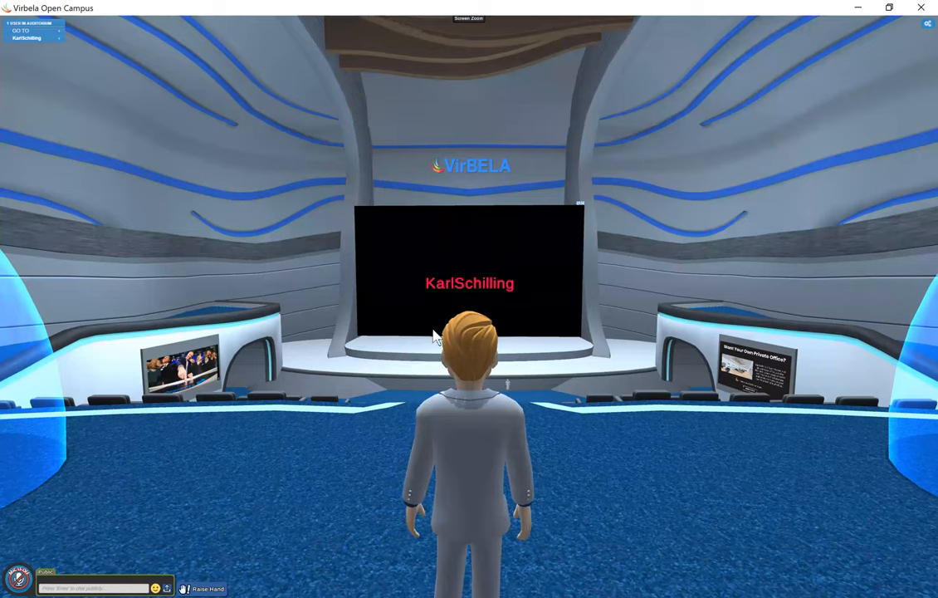
pyautogui.moveTo(621, 332)
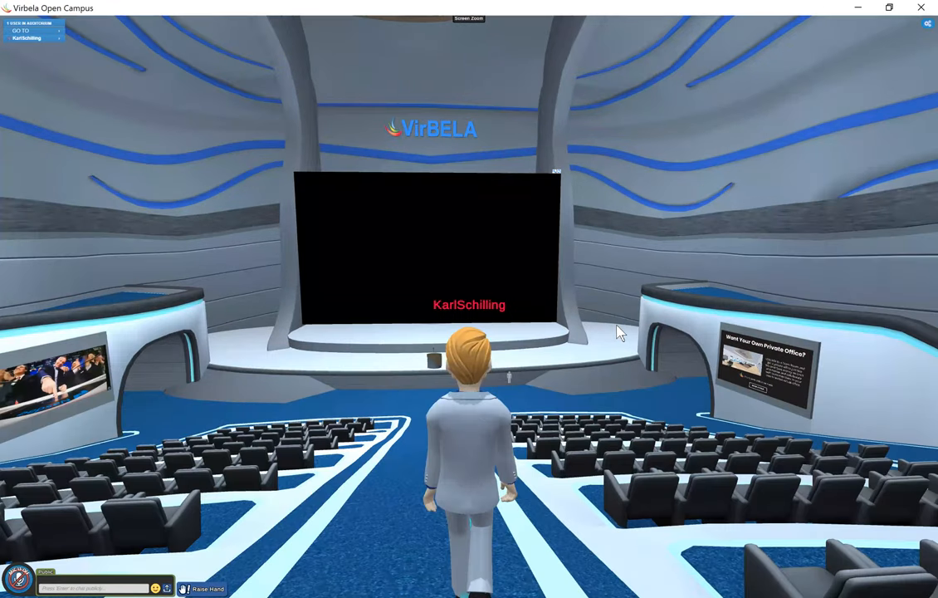
pyautogui.moveTo(158, 451)
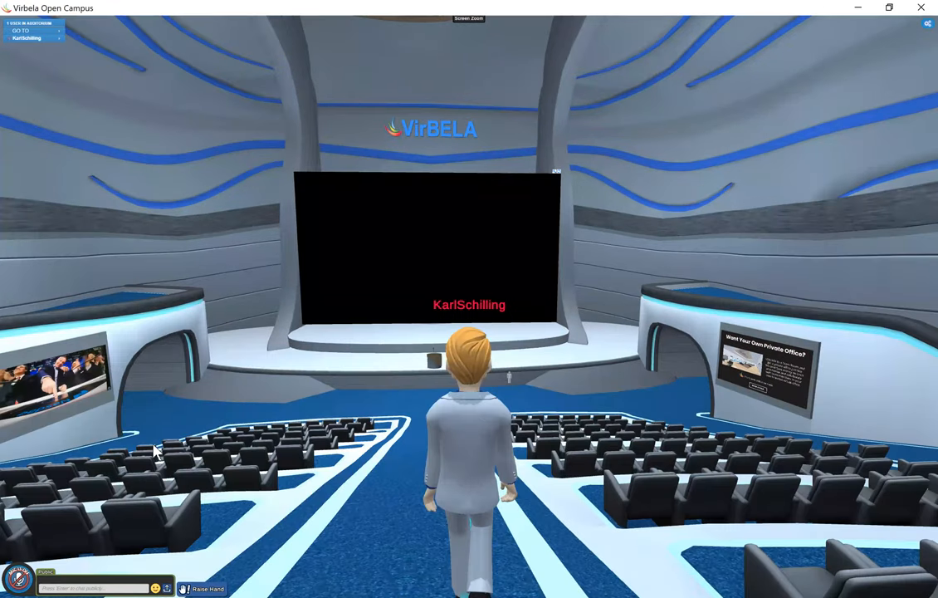